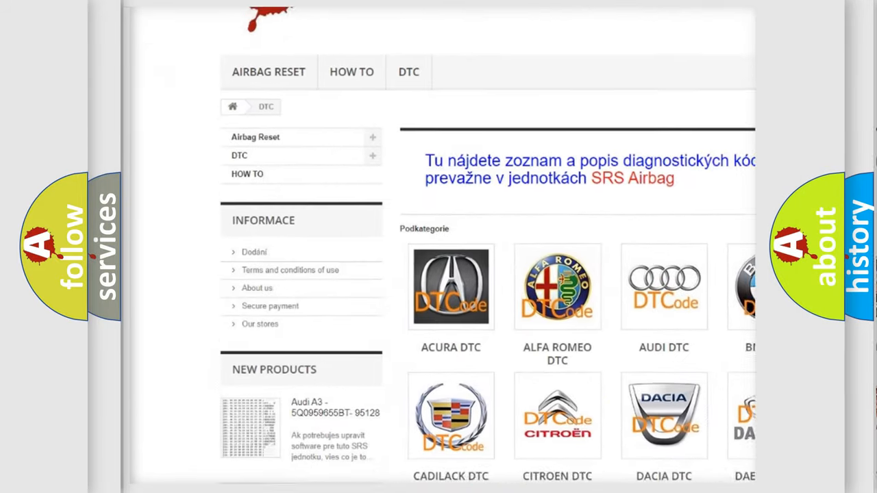
scroll(down, 3)
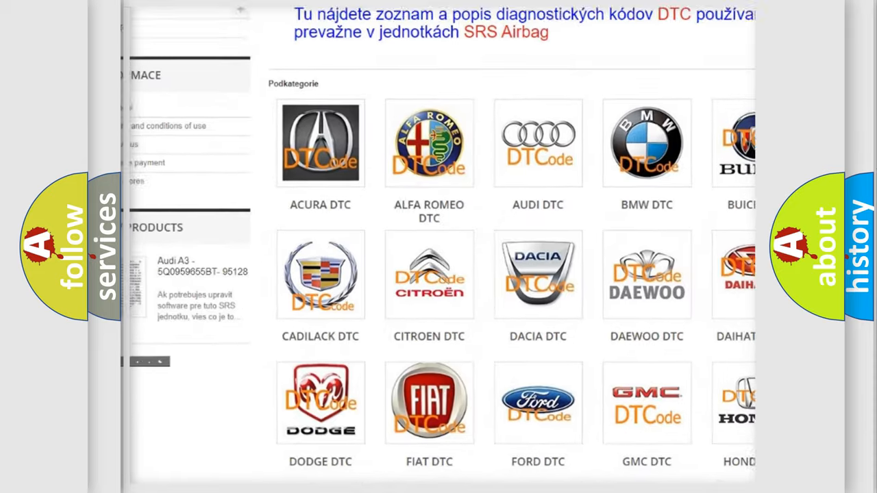
scroll(down, 3)
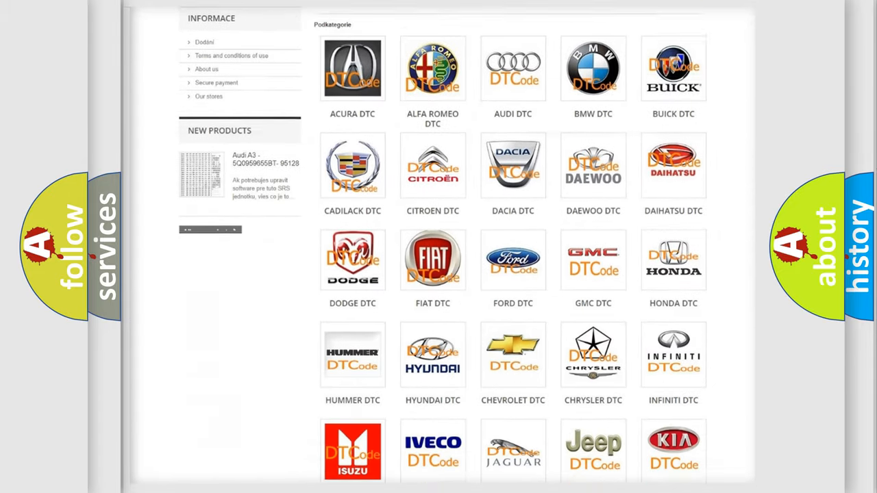
scroll(down, 3)
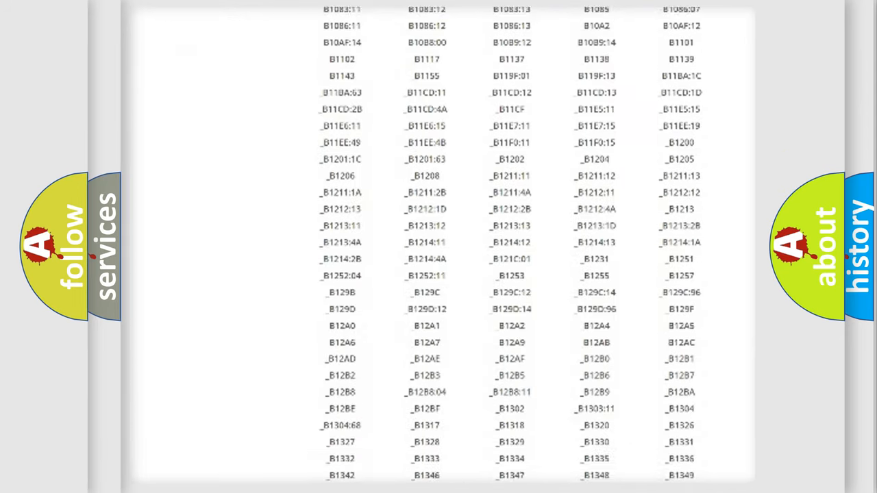
scroll(down, 3)
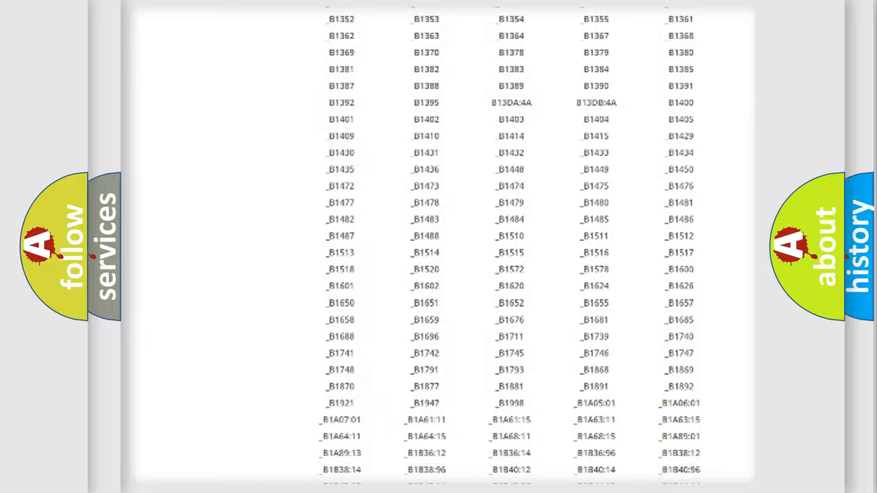